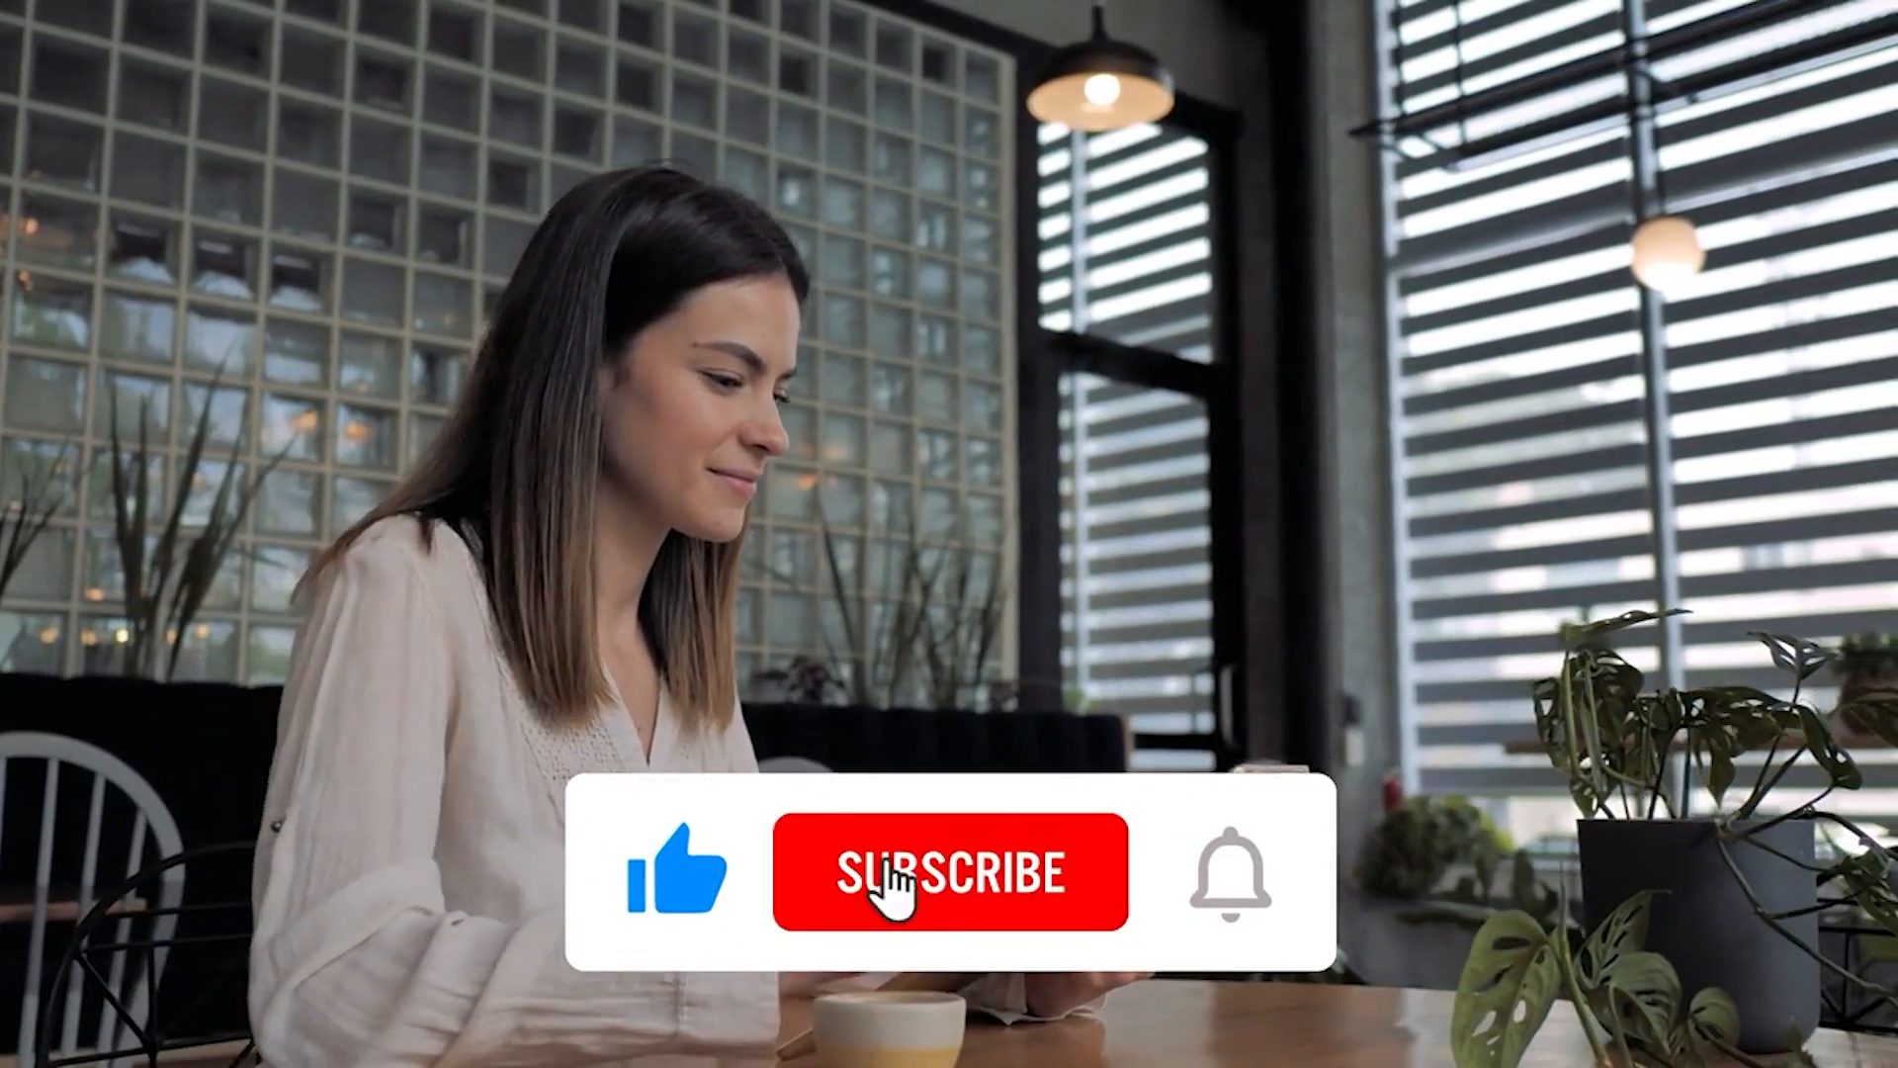
Subscribe via the red SUBSCRIBE button in the café footage overlay and enable notifications.
left_click(950, 873)
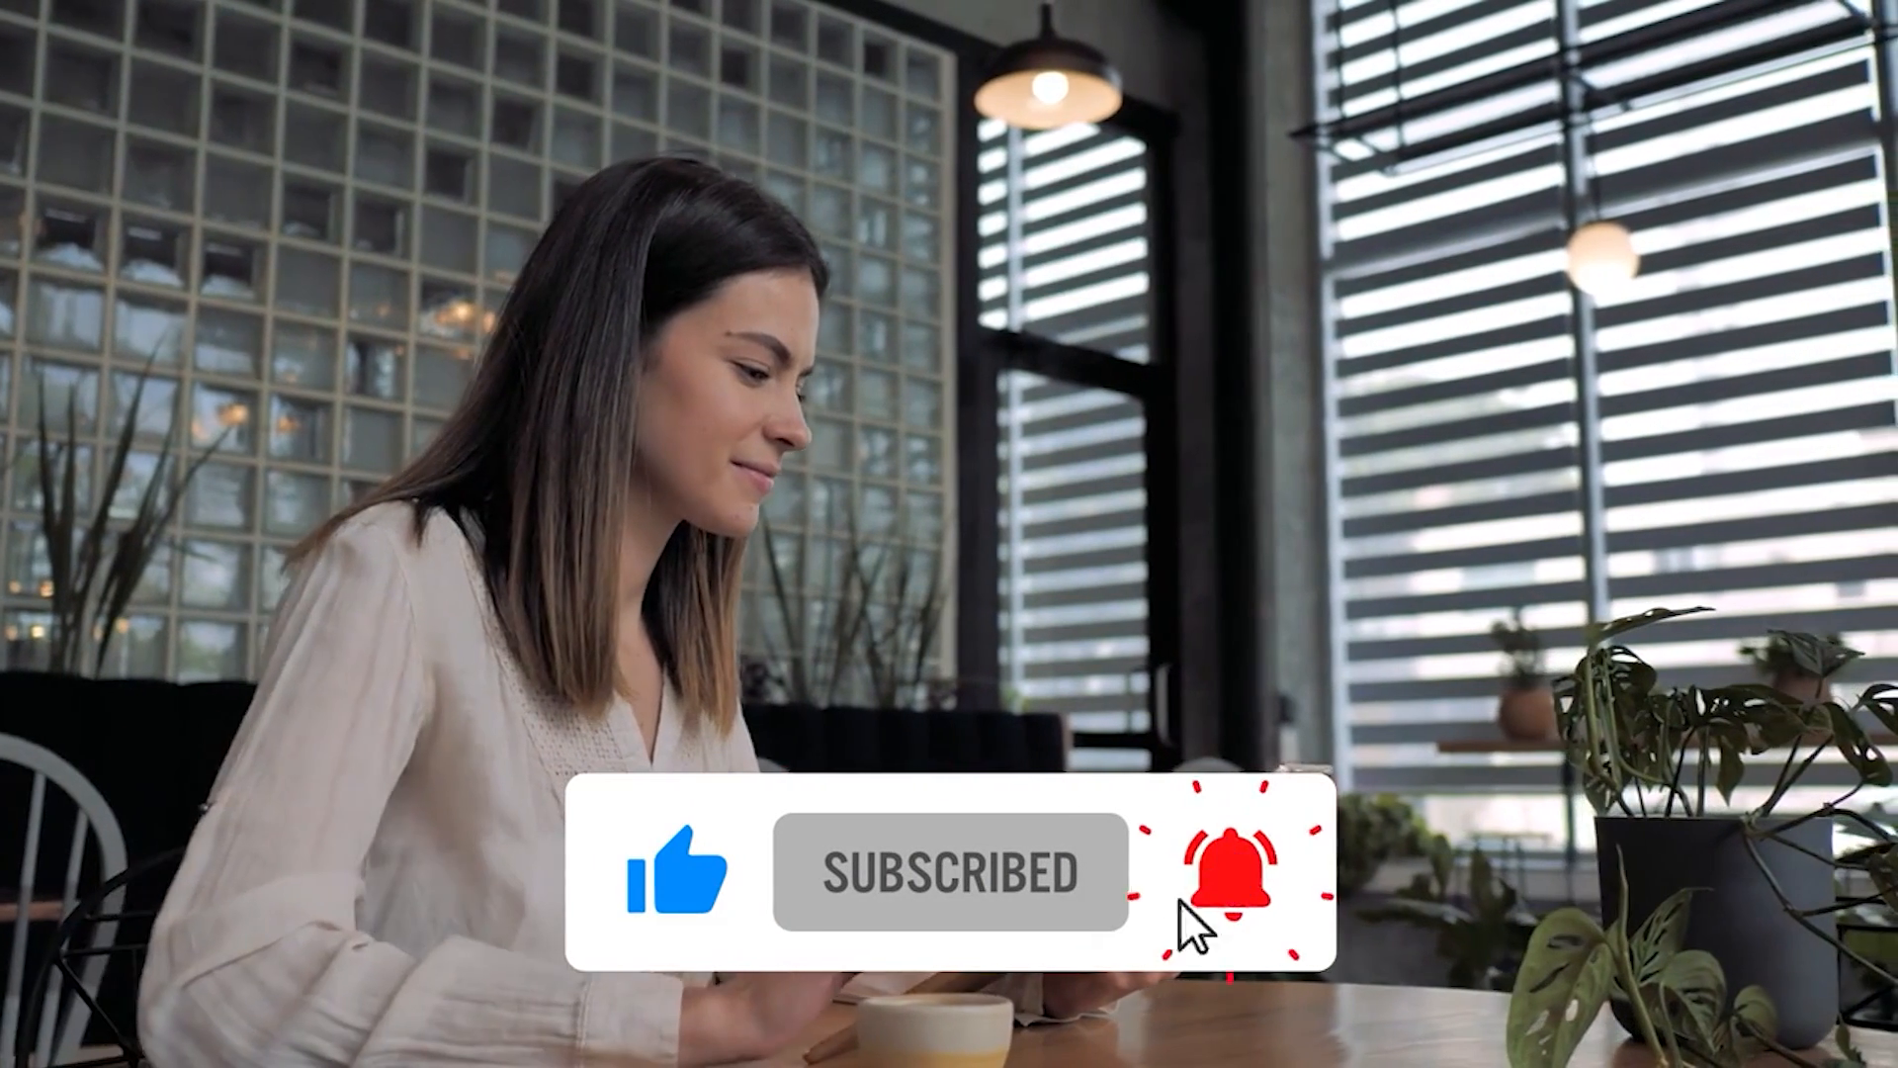